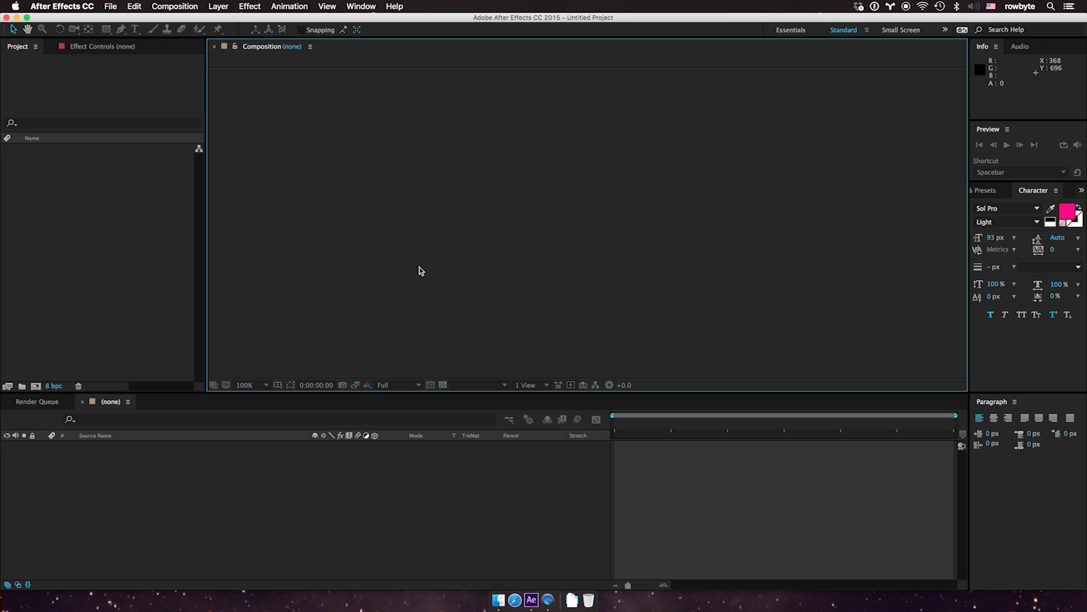
mouse_move(415, 264)
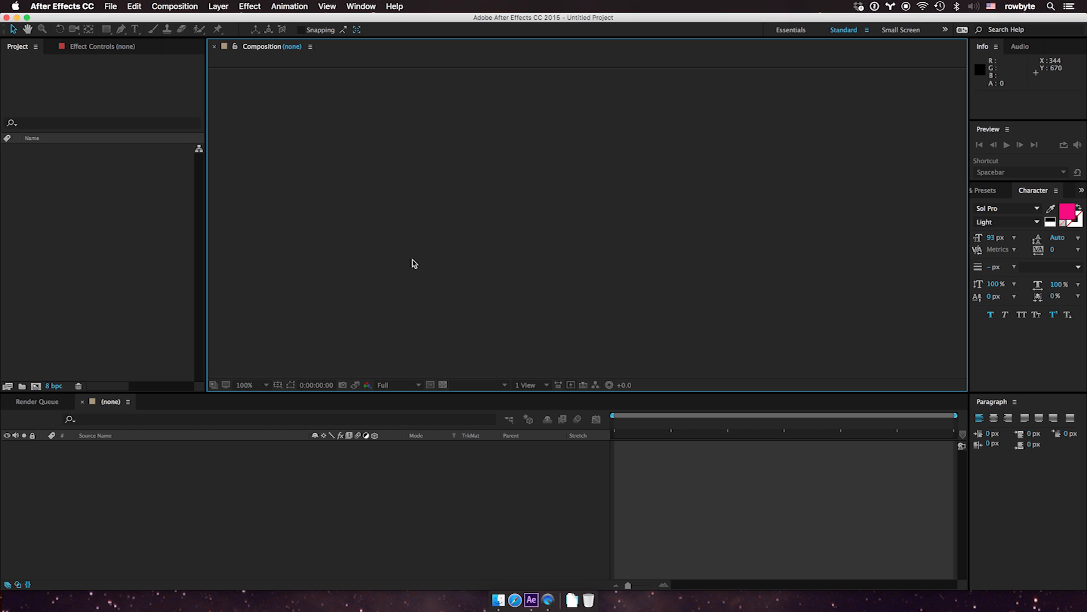
mouse_move(437, 284)
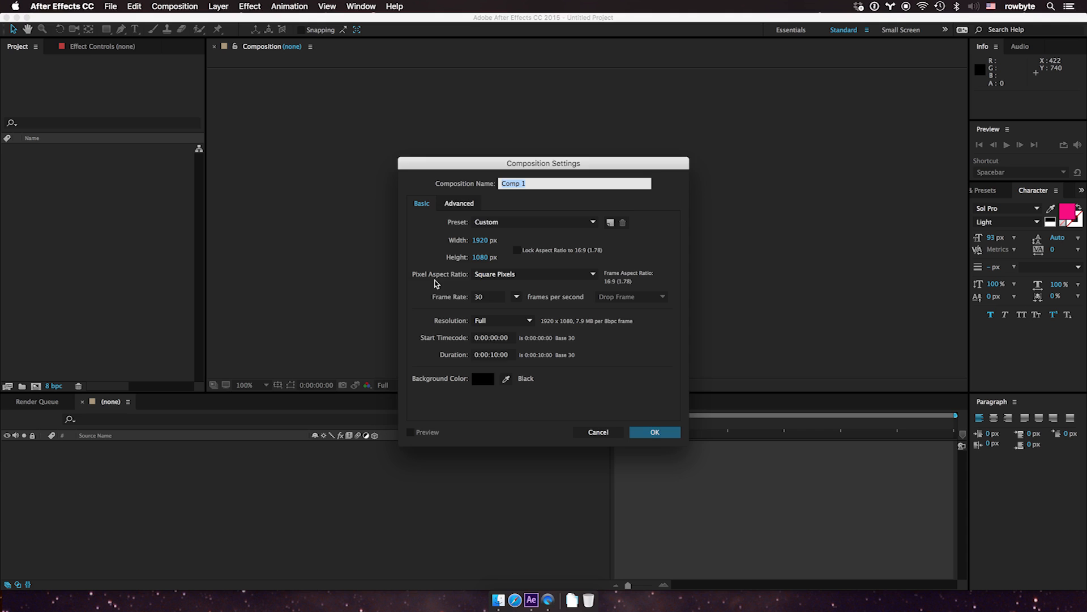
Confirm the 1920×1080 Comp 1 settings and reach the Effect menu for the cyan solid.
left_click(654, 431)
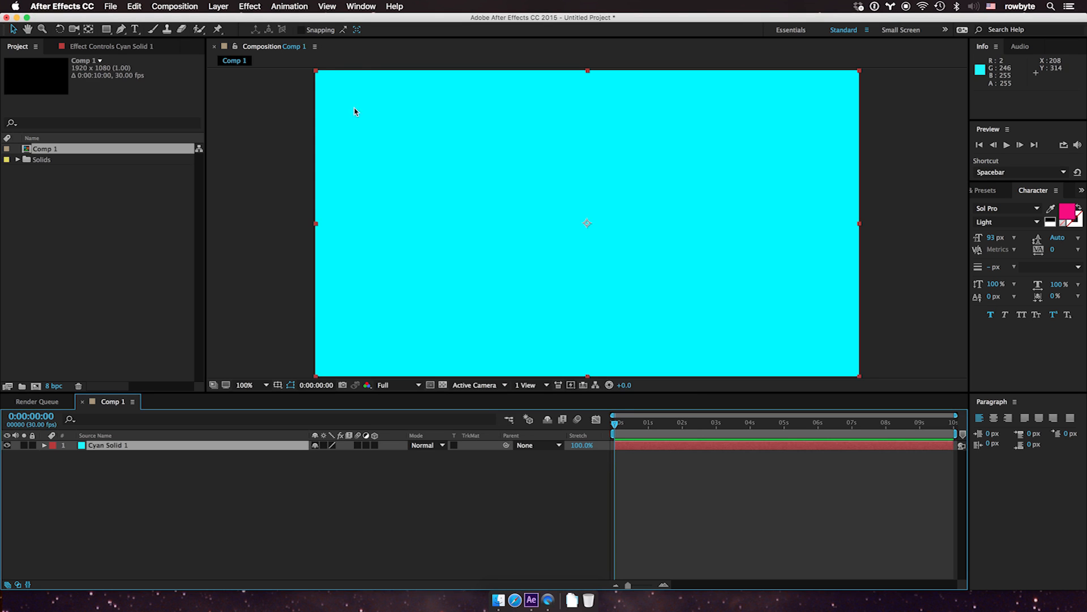
left_click(249, 7)
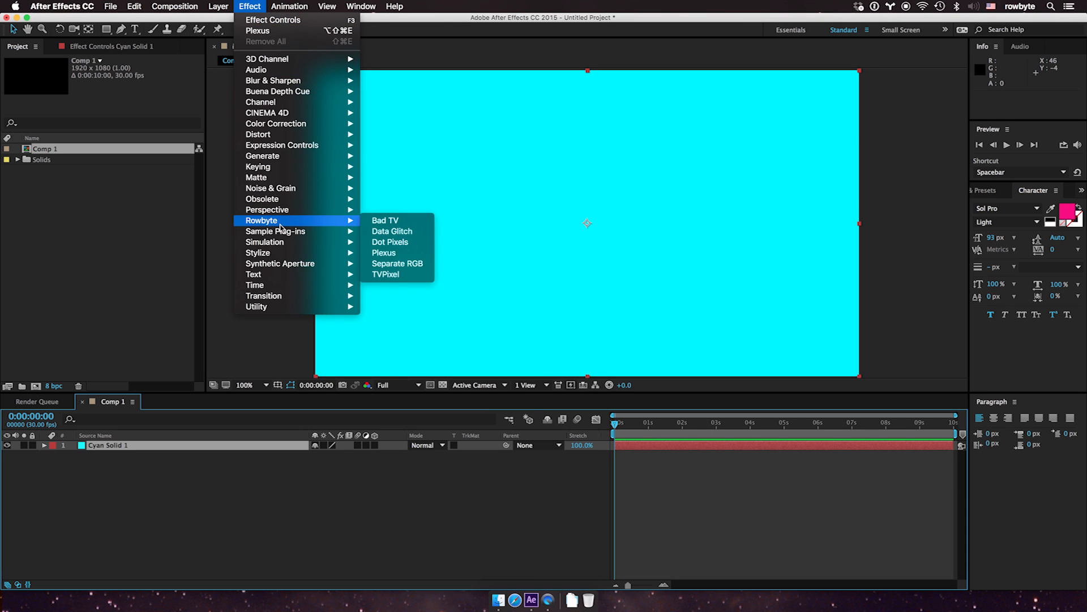
Apply Rowbyte Plexus to the solid and dock its Object Panel beside Effect Controls.
left_click(384, 252)
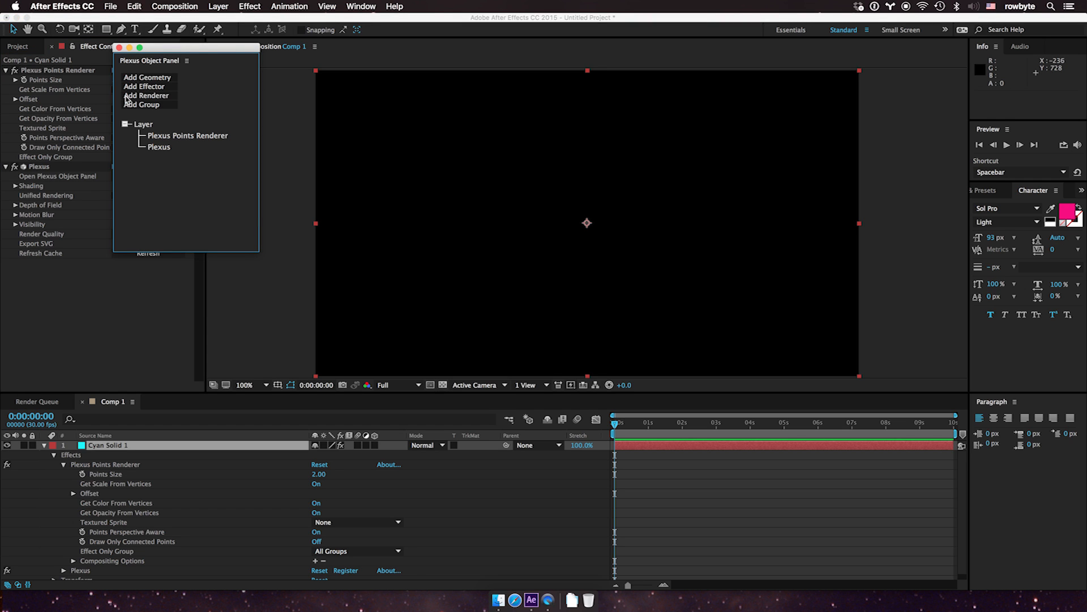
mouse_move(147, 137)
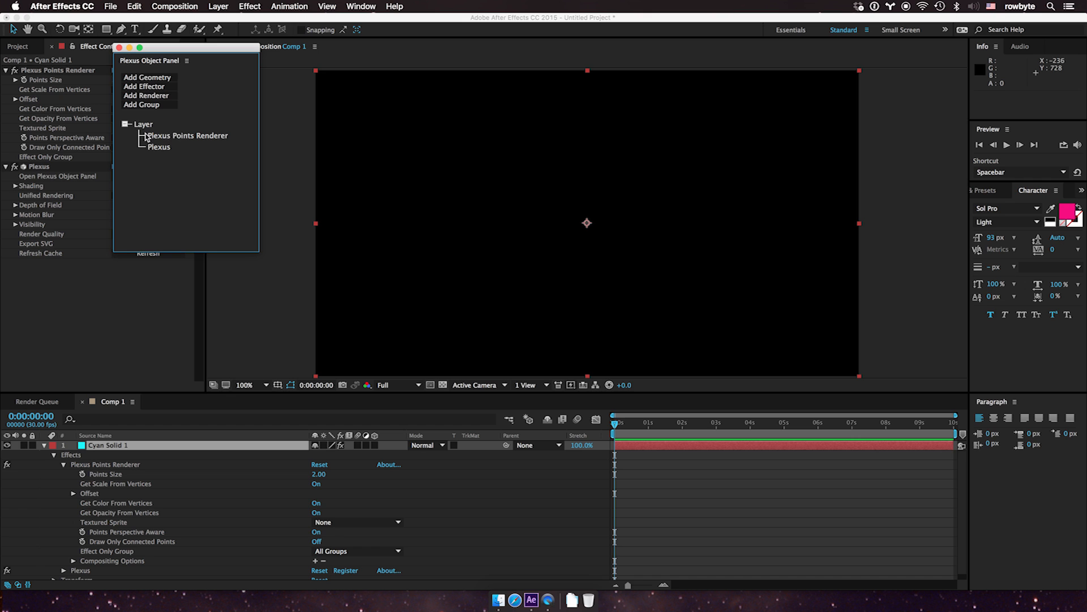
mouse_move(171, 61)
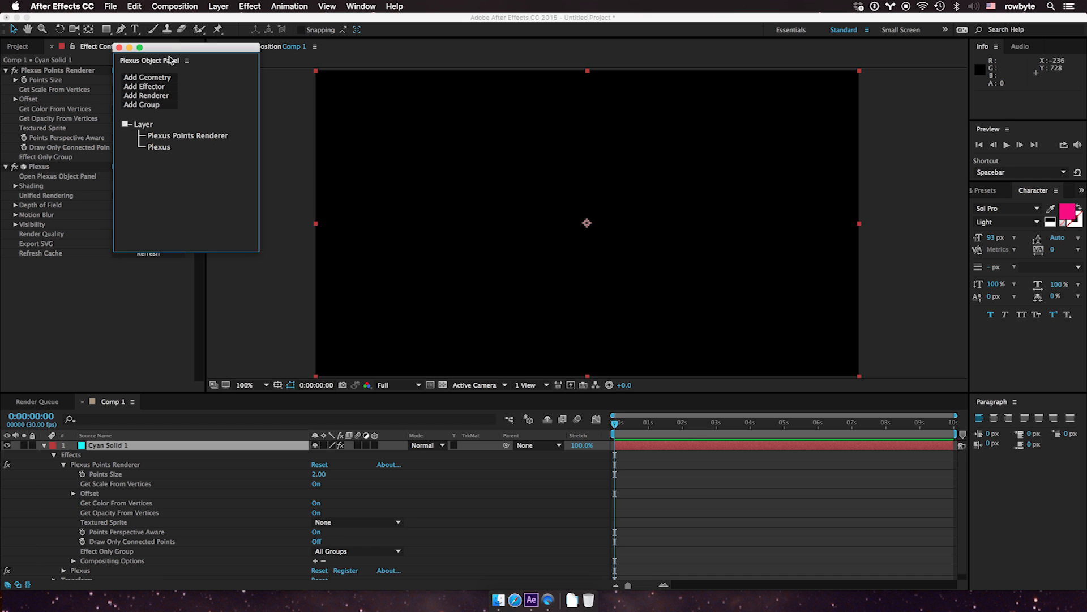
left_click_drag(150, 60, 245, 67)
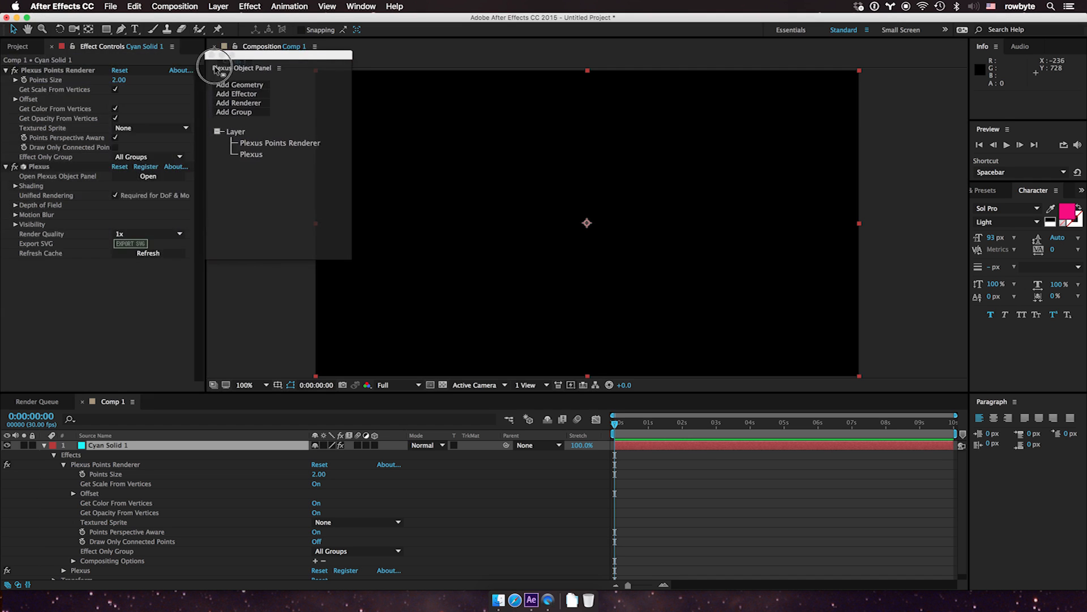
left_click_drag(249, 56, 144, 314)
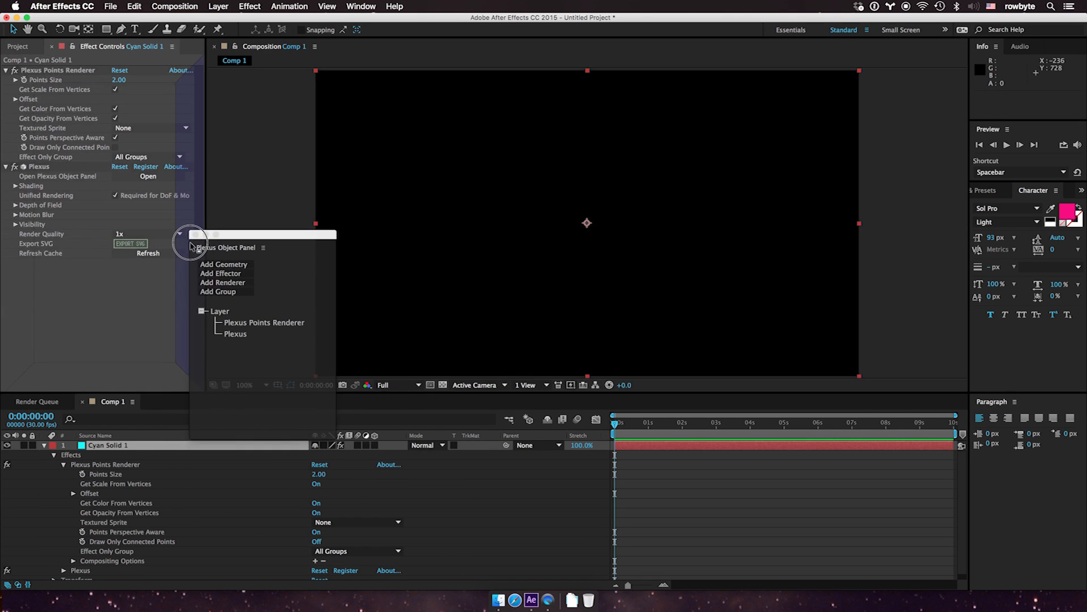
left_click_drag(257, 247, 246, 46)
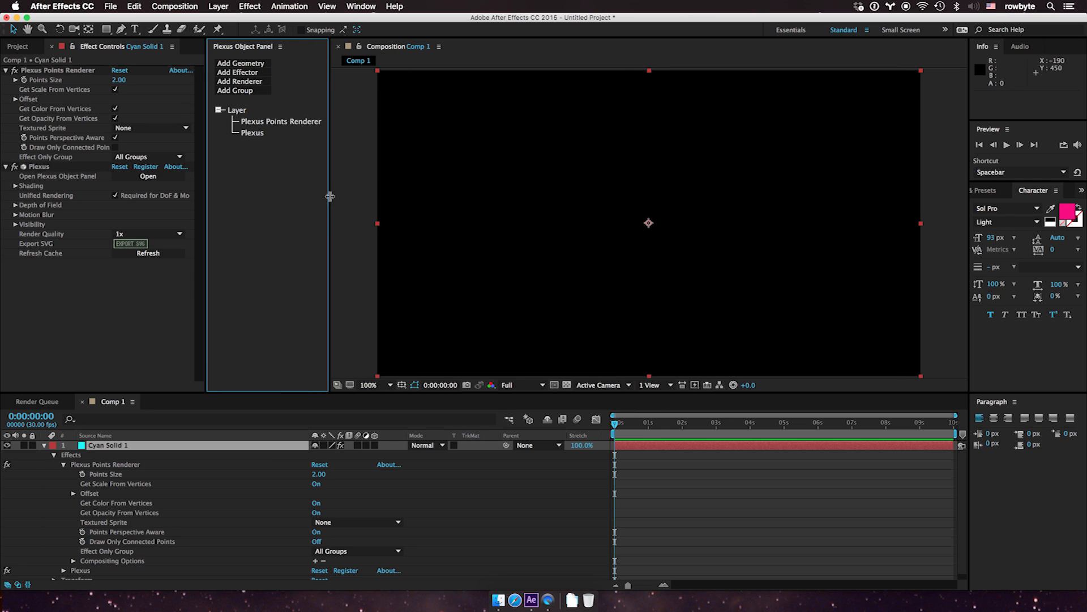
mouse_move(317, 78)
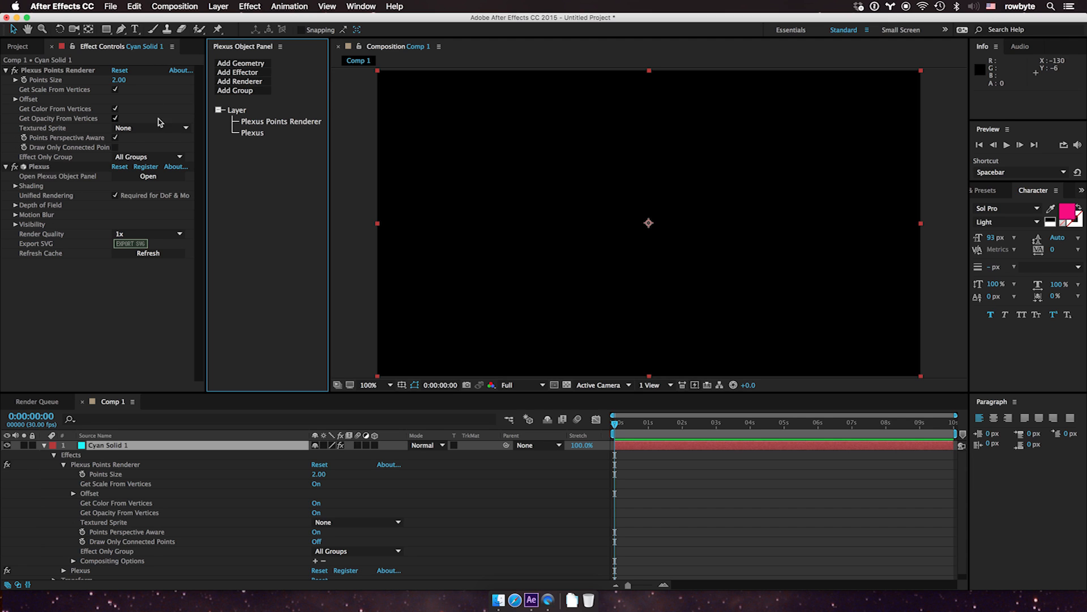
Add a cube Primitives geometry object and a Noise effector to the Plexus.
left_click(240, 64)
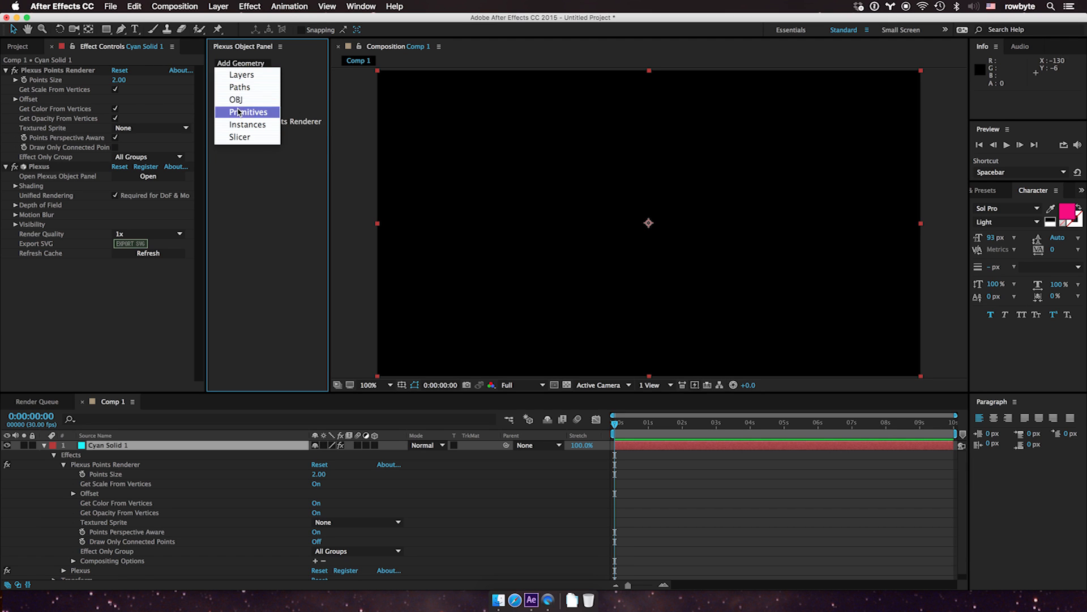
left_click(248, 112)
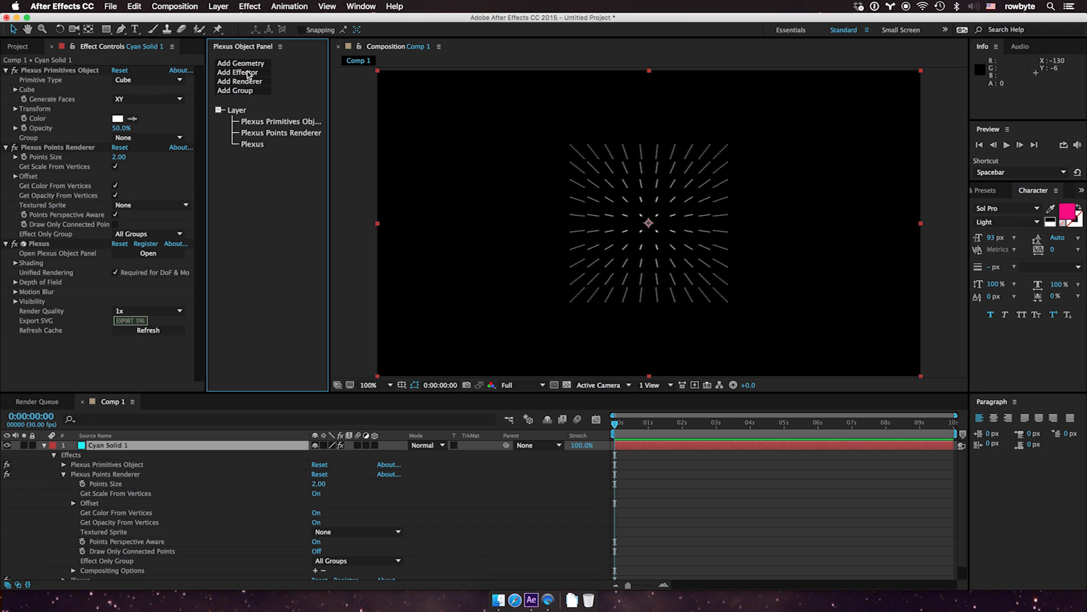
left_click(237, 72)
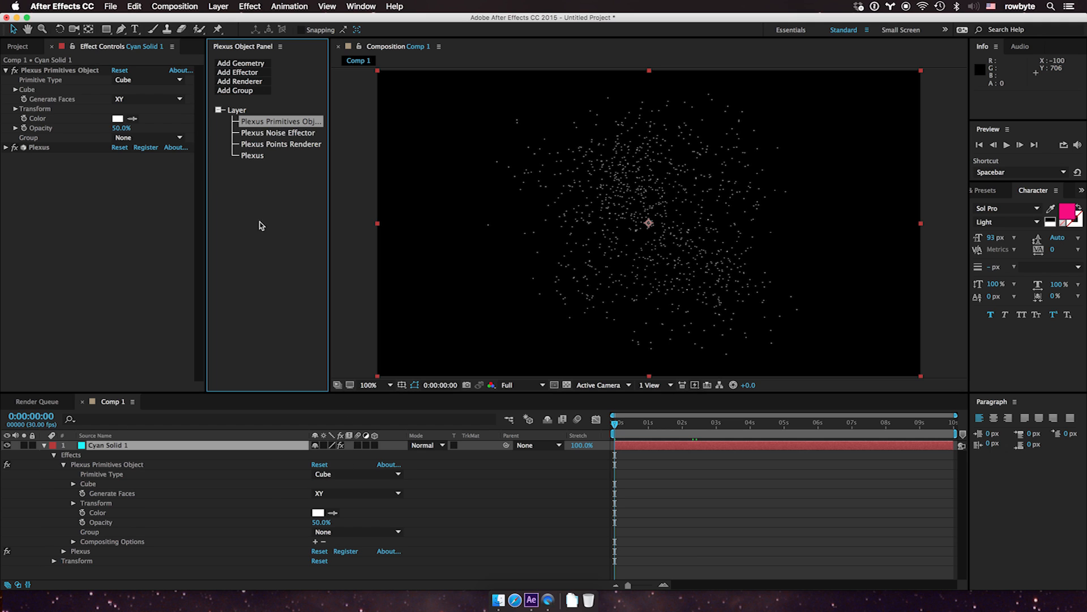
mouse_move(245, 100)
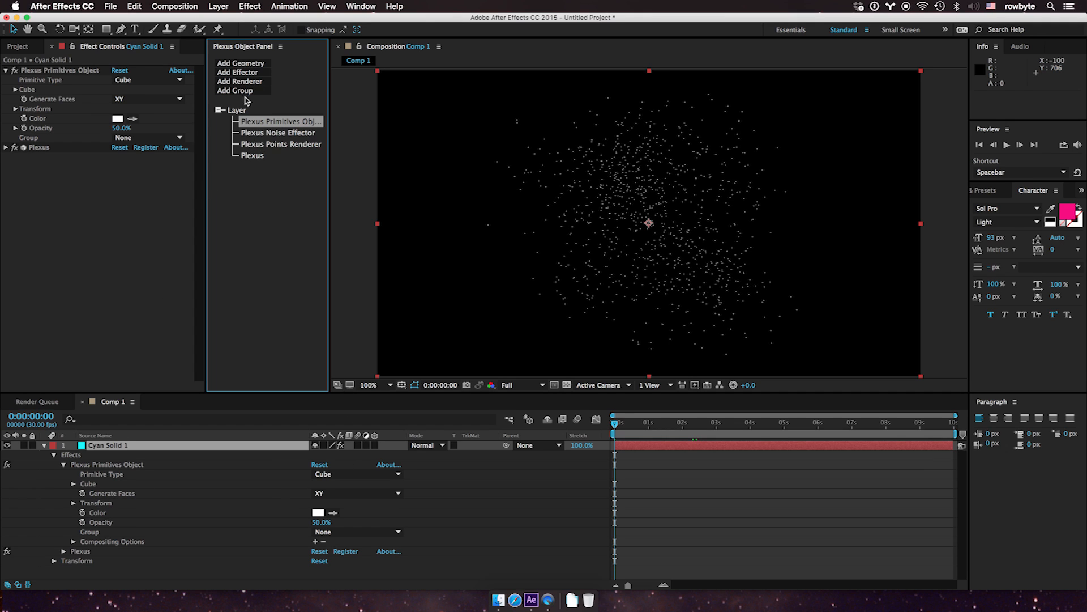
mouse_move(269, 108)
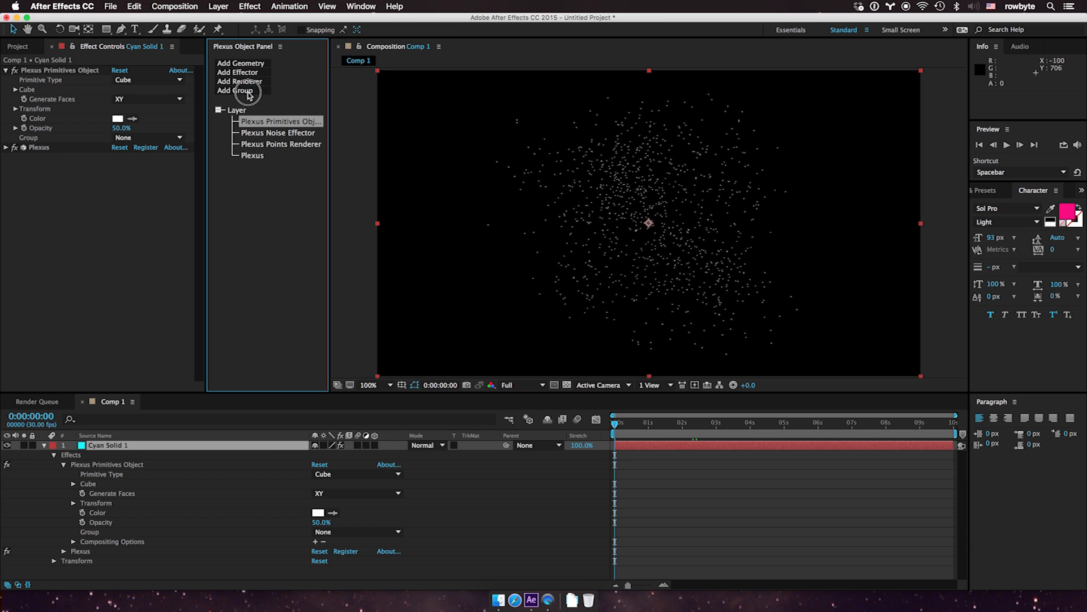
Create Group 1 and move the primitives, noise effector and points renderer into it.
left_click(235, 91)
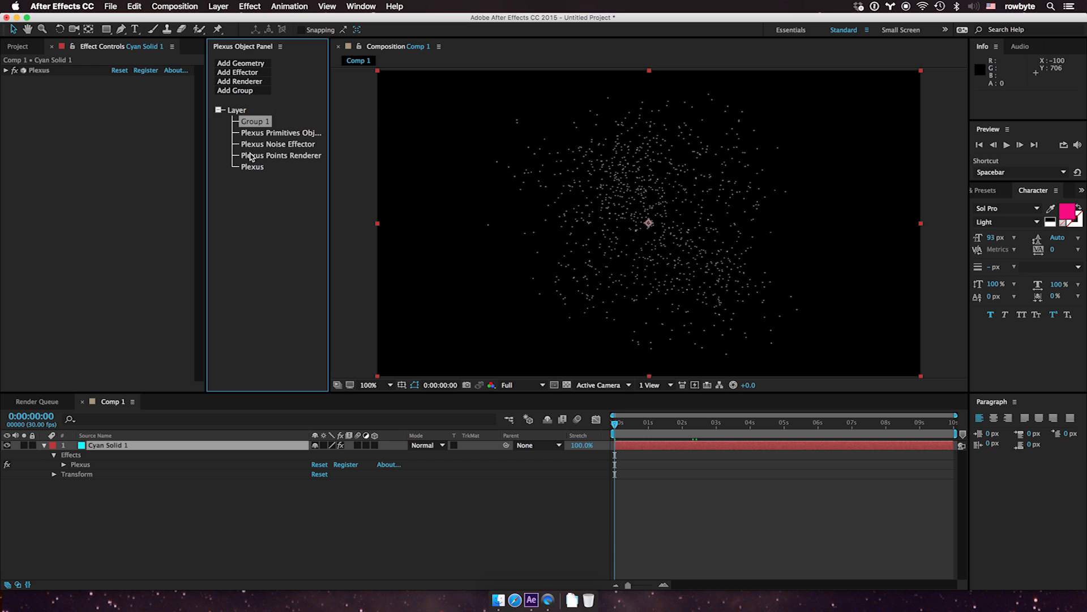
left_click(280, 155)
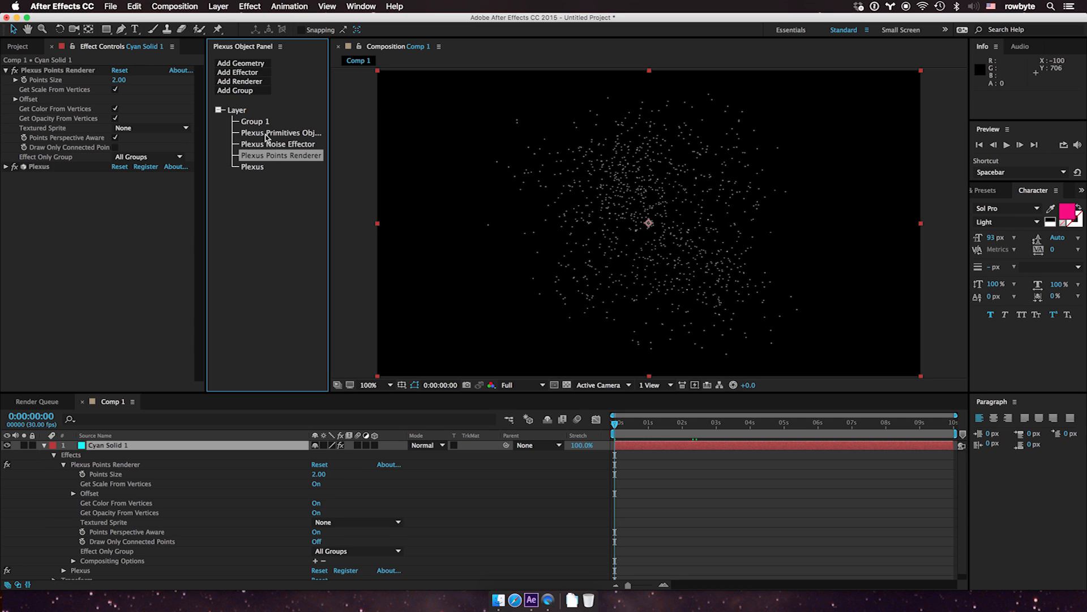
left_click(280, 133)
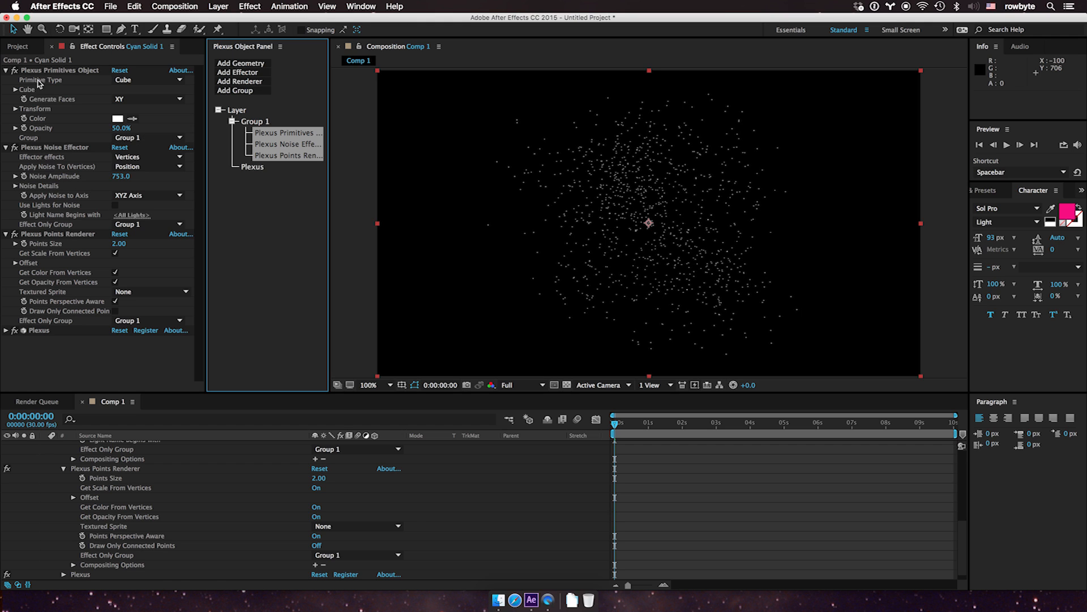
mouse_move(97, 320)
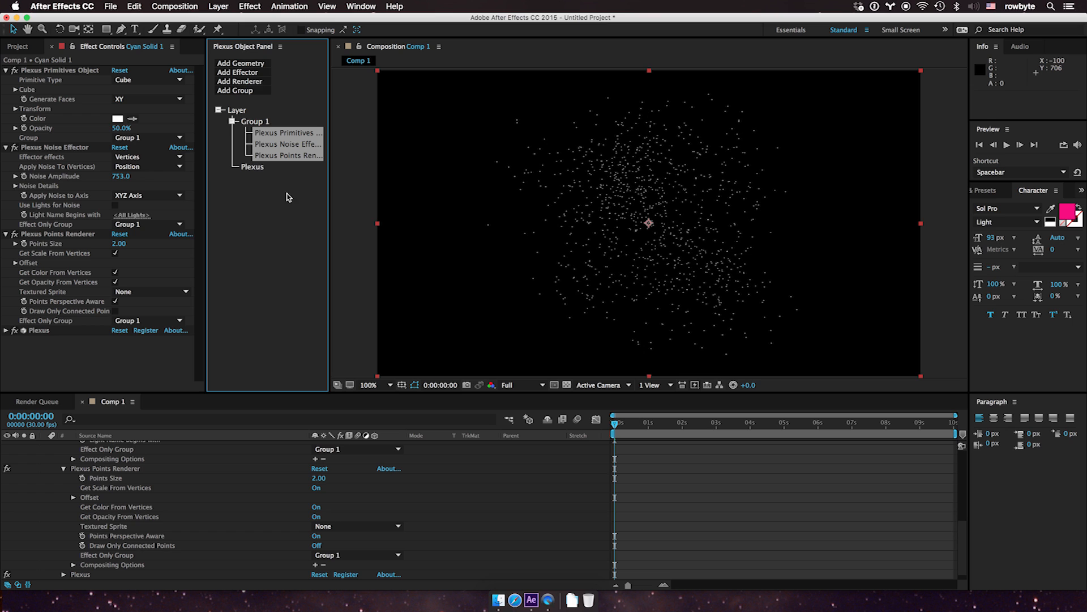
Rename Group 1's objects to Grid, noise and points.
left_click(255, 121)
type("Grid")
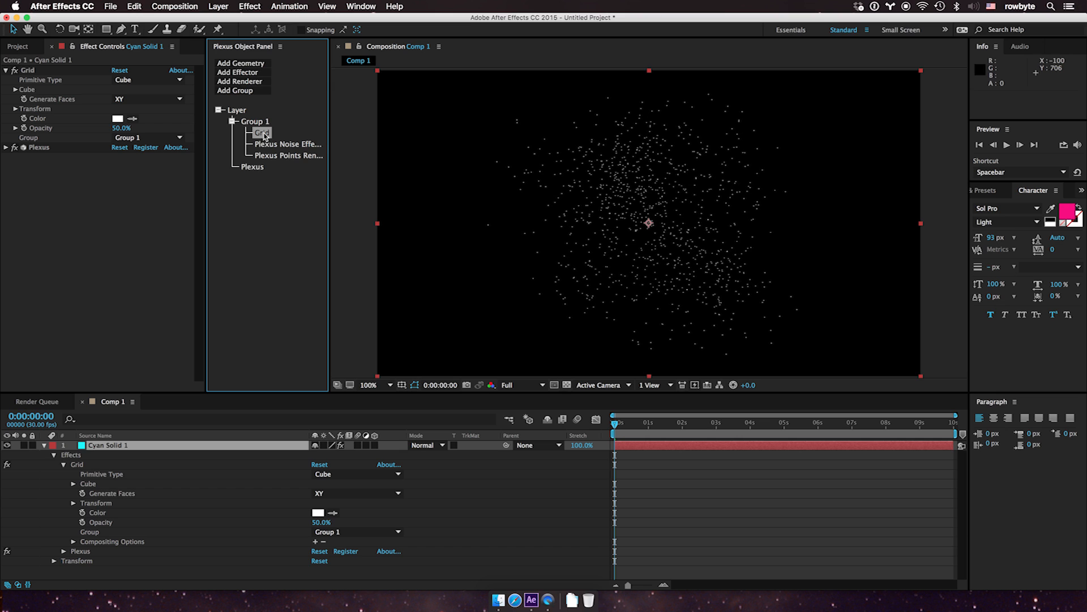
left_click(286, 144)
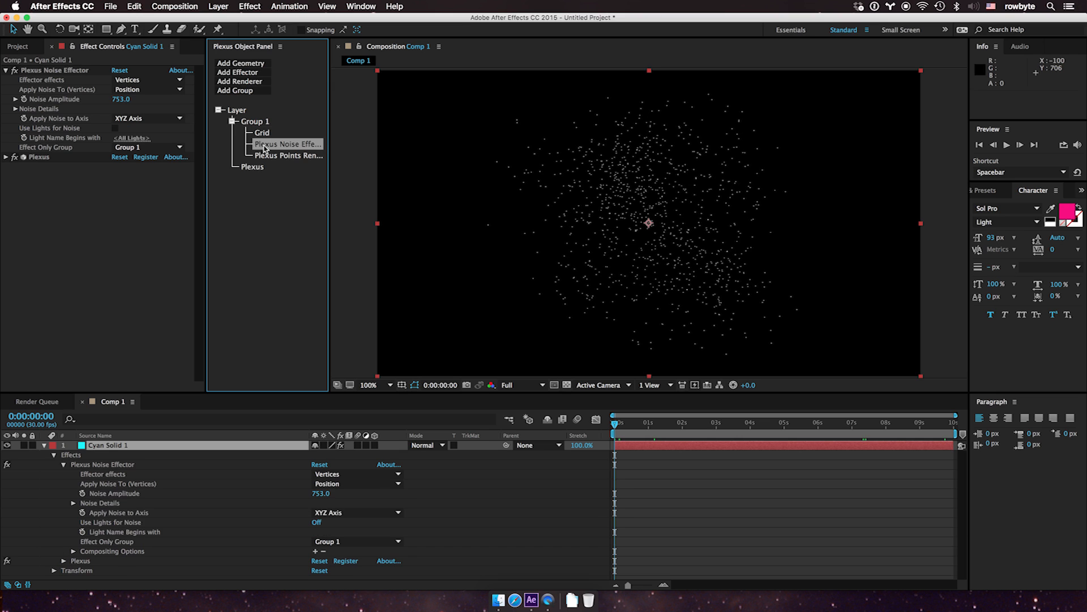
type("noise")
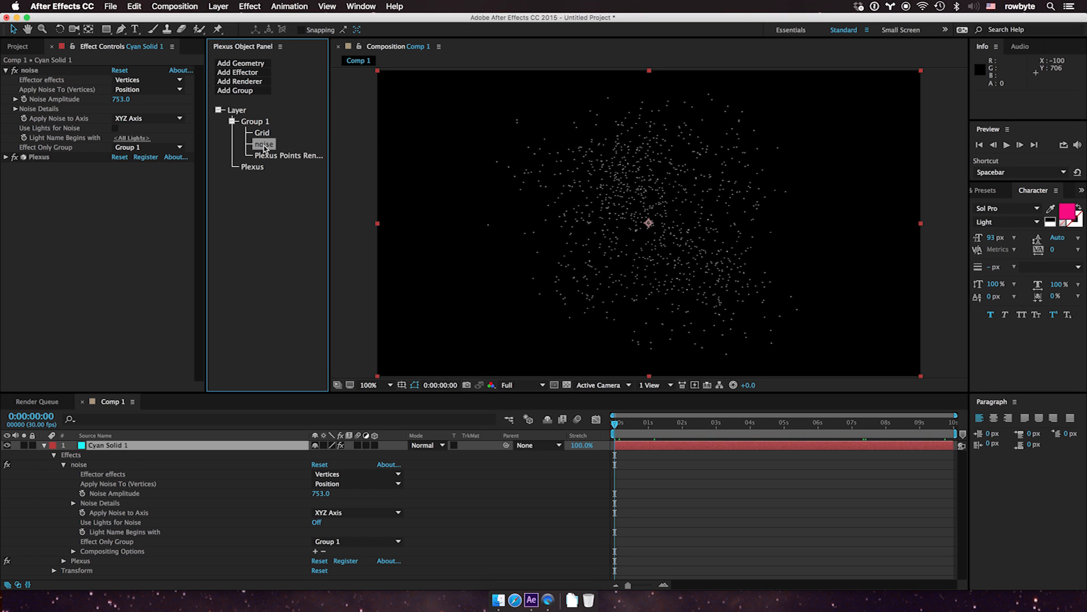
left_click(286, 155)
type("points")
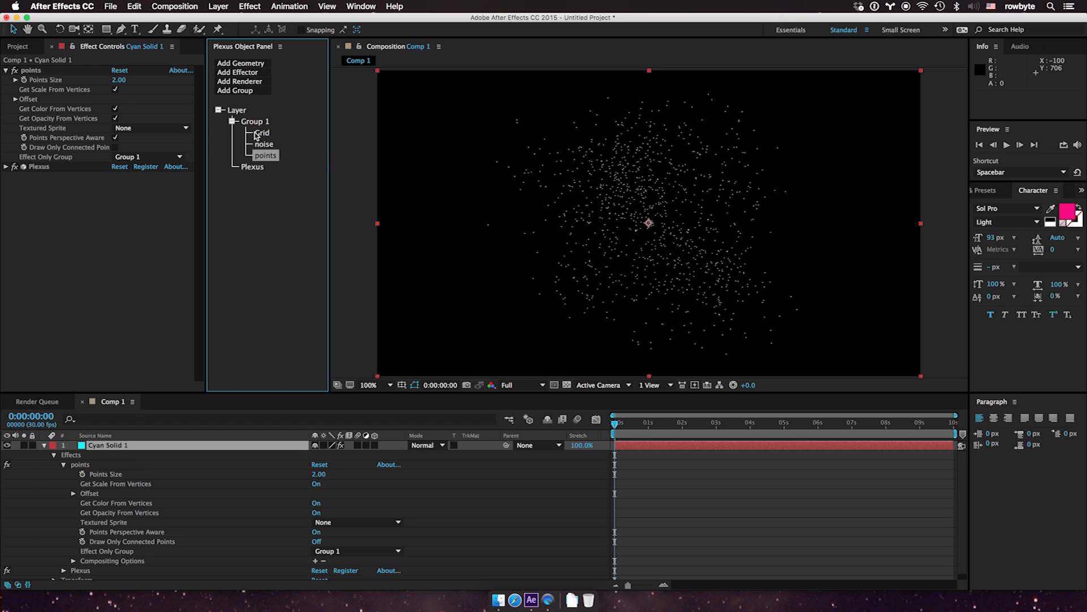
Duplicate the points renderer to get a second one, points 2.
left_click(240, 63)
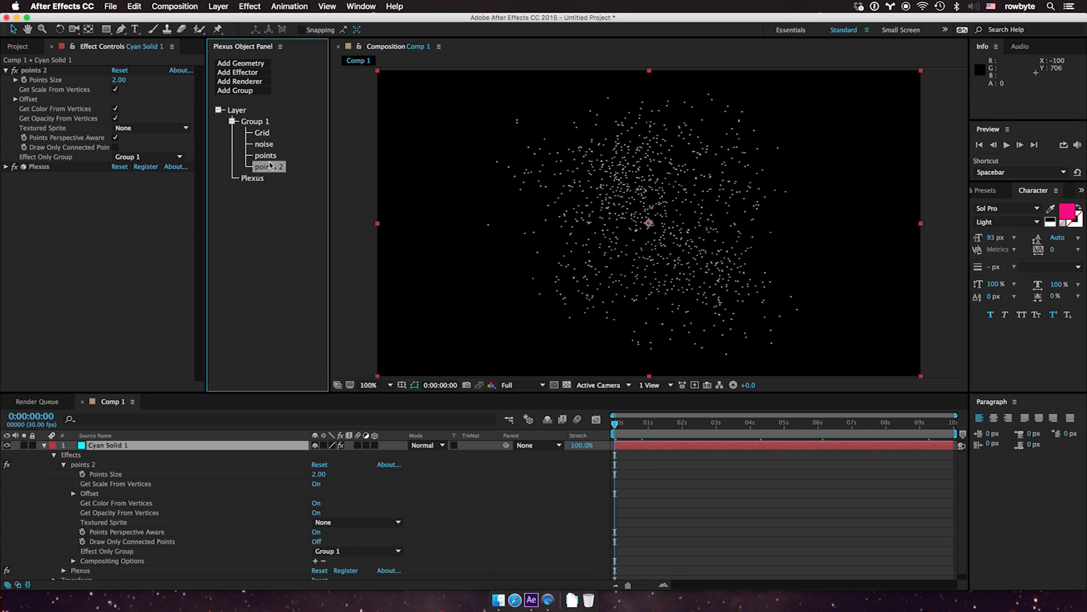
left_click(266, 155)
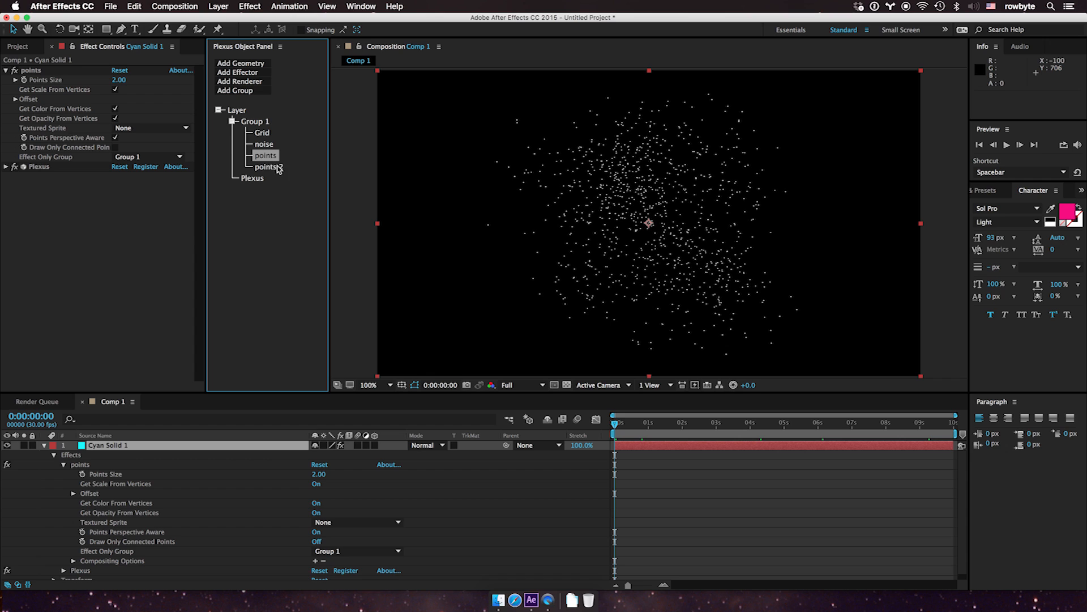
left_click(264, 144)
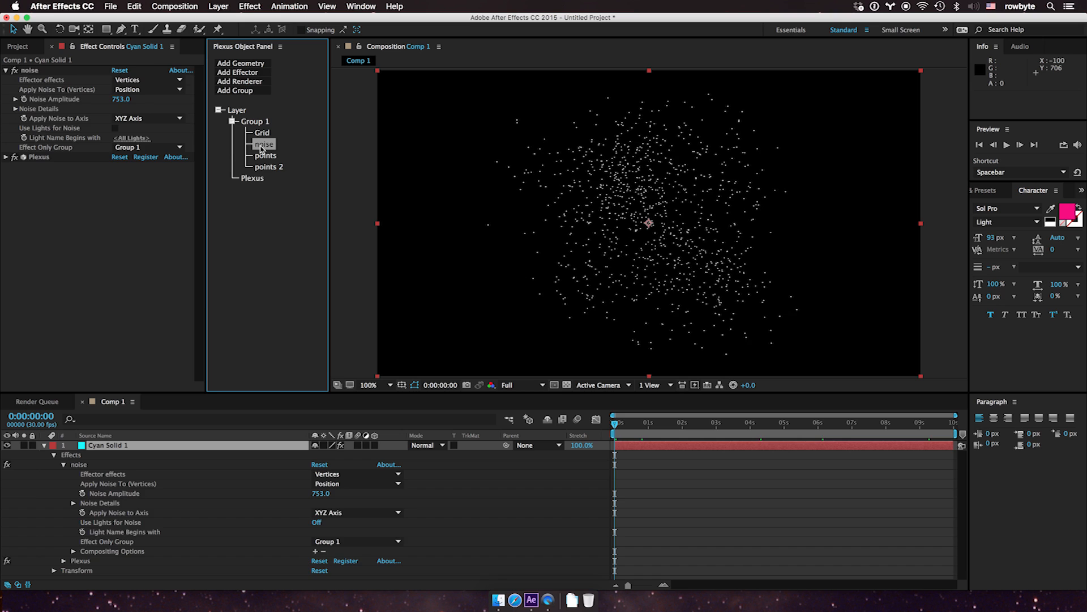
Delete the noise effector, leaving Grid, points and points 2 in Group 1.
left_click(265, 143)
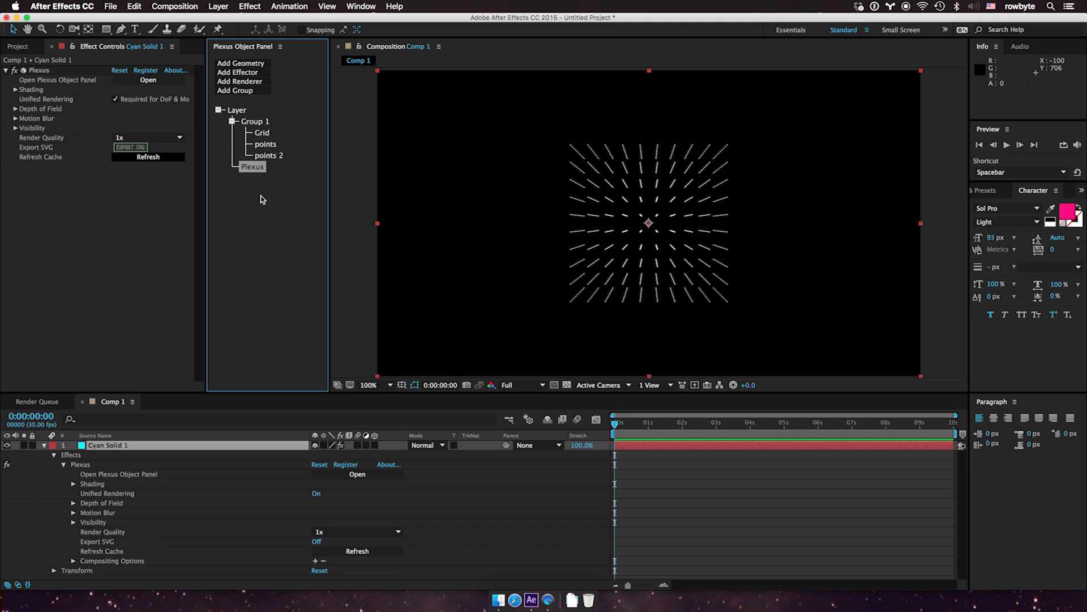
left_click(265, 143)
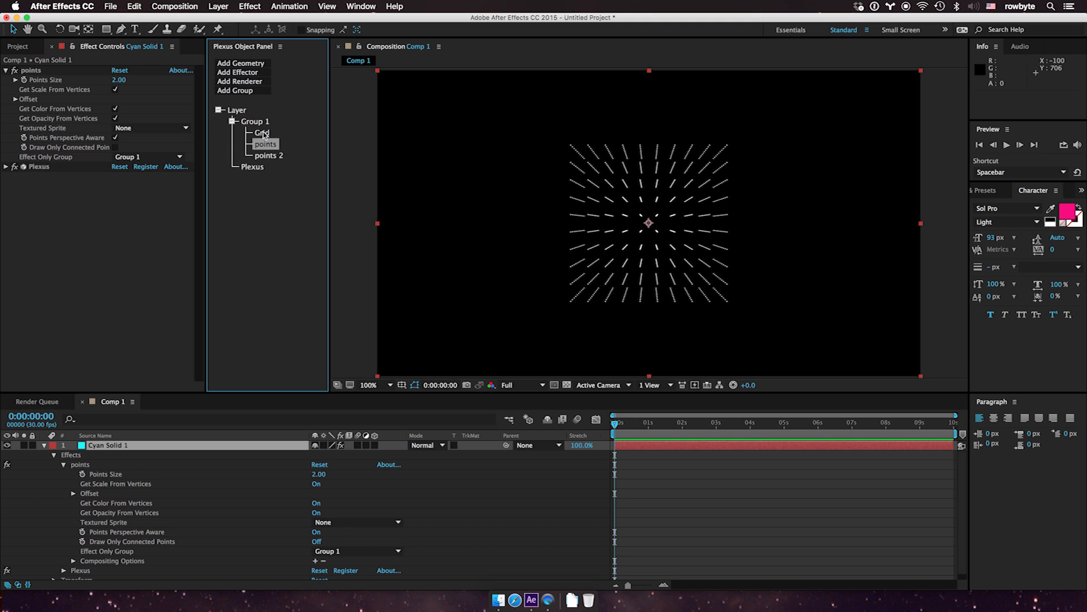
mouse_move(30, 182)
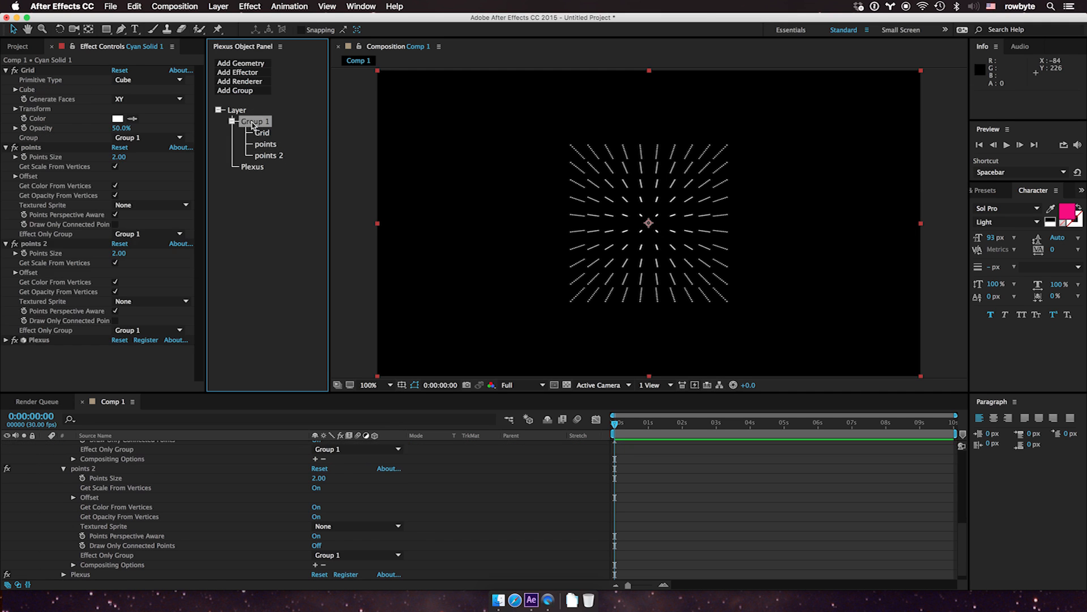
left_click(267, 155)
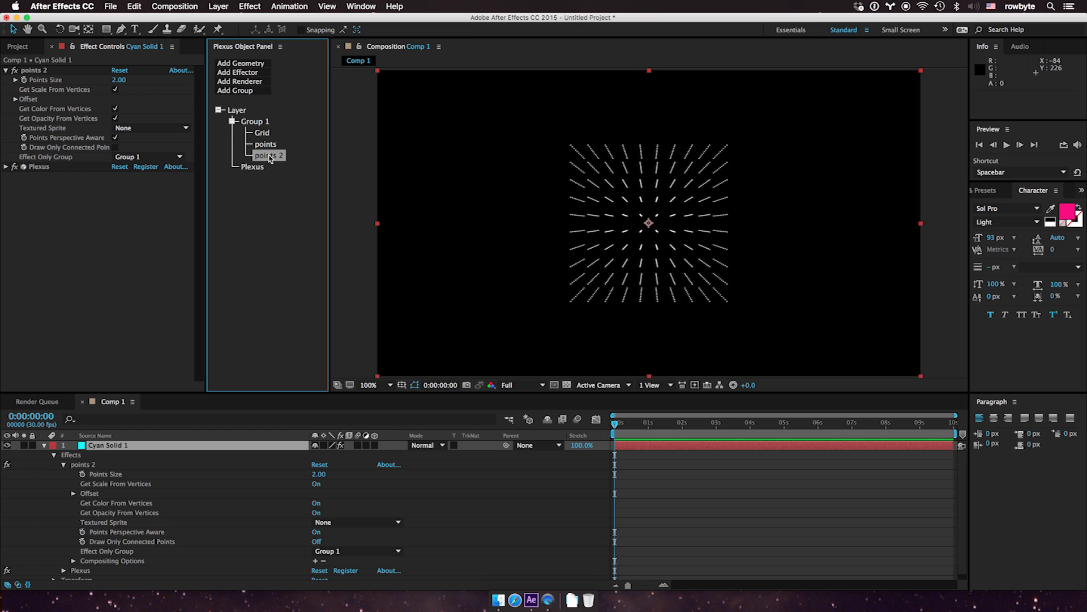